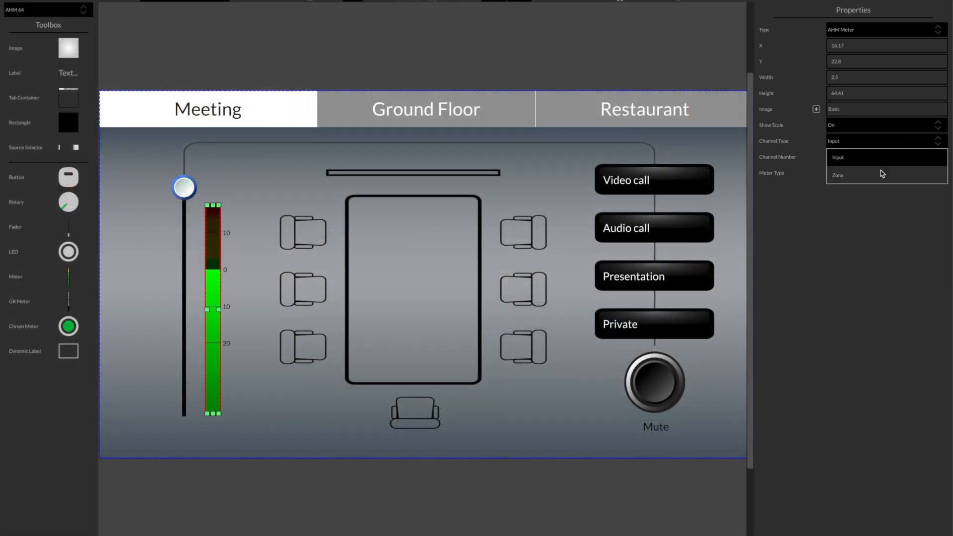
# - Choose the channel type for the AHM level meter in the Meeting layout
pyautogui.click(885, 175)
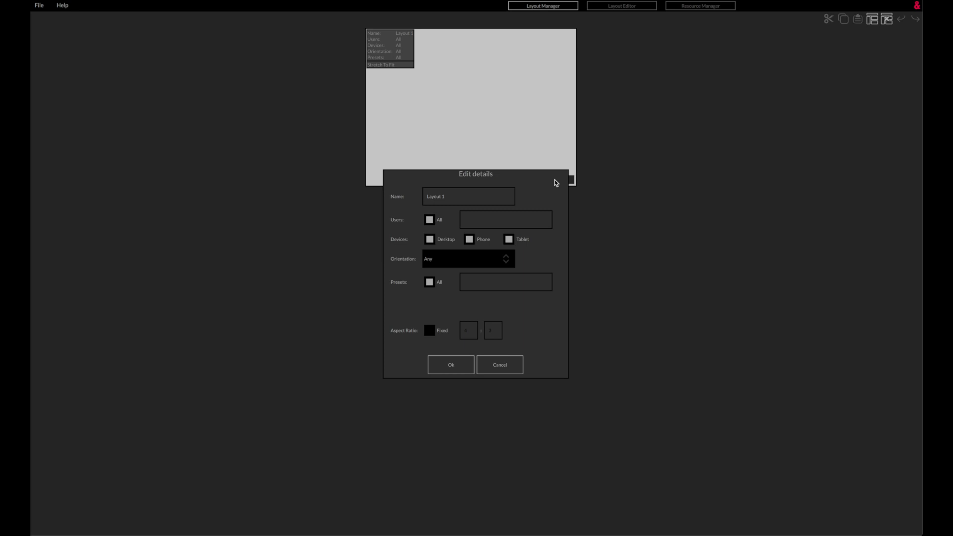
pyautogui.moveTo(451, 365)
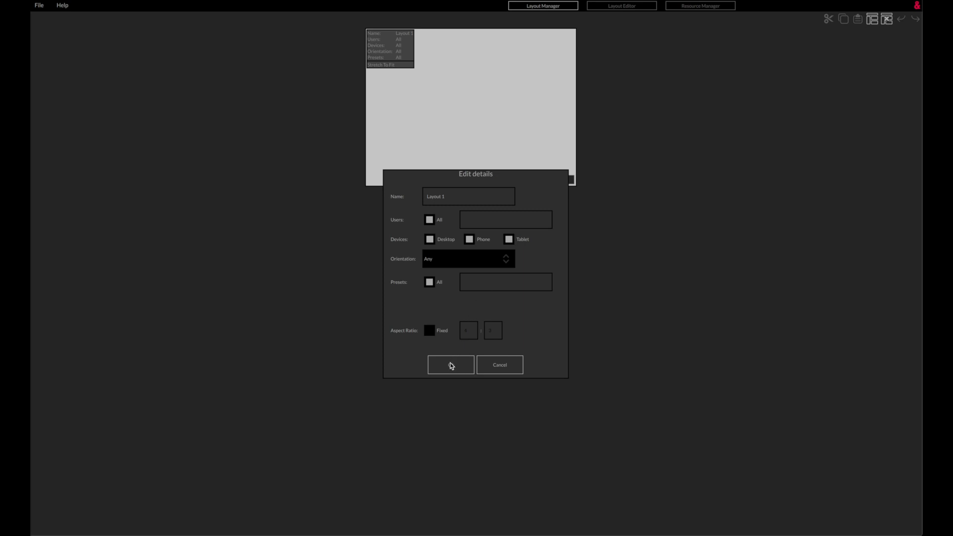
# - Confirm Layout 1's details unchanged for all users, devices, orientations and presets
pyautogui.click(451, 364)
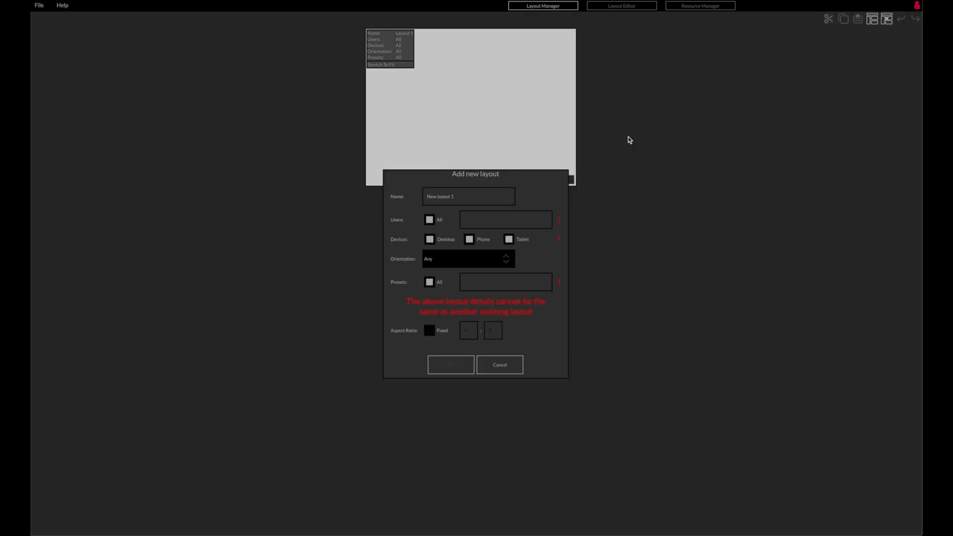
pyautogui.moveTo(530, 187)
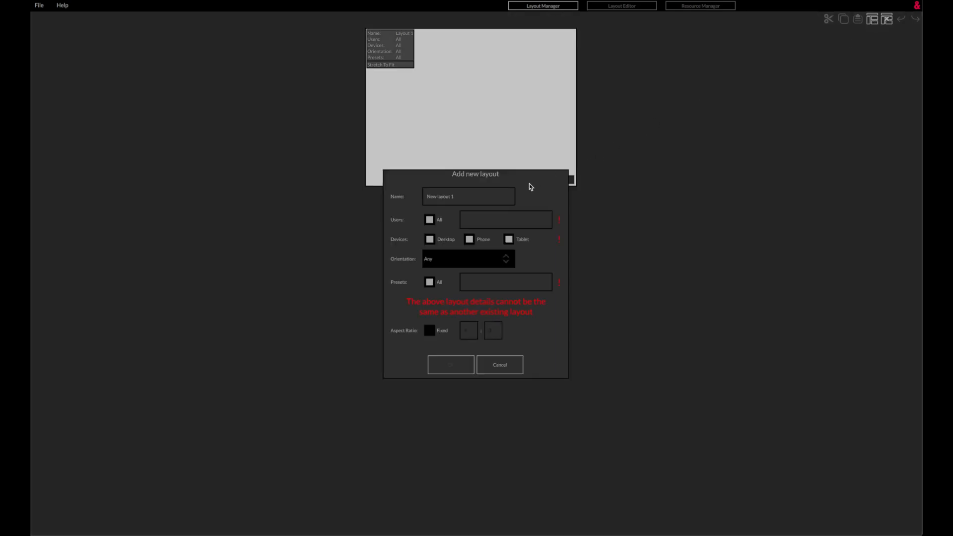
pyautogui.moveTo(525, 190)
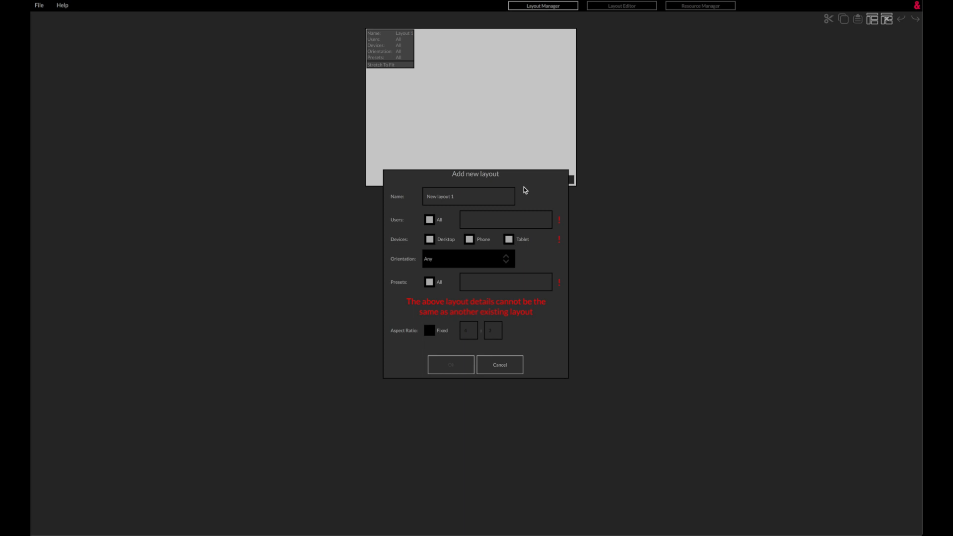
pyautogui.moveTo(579, 220)
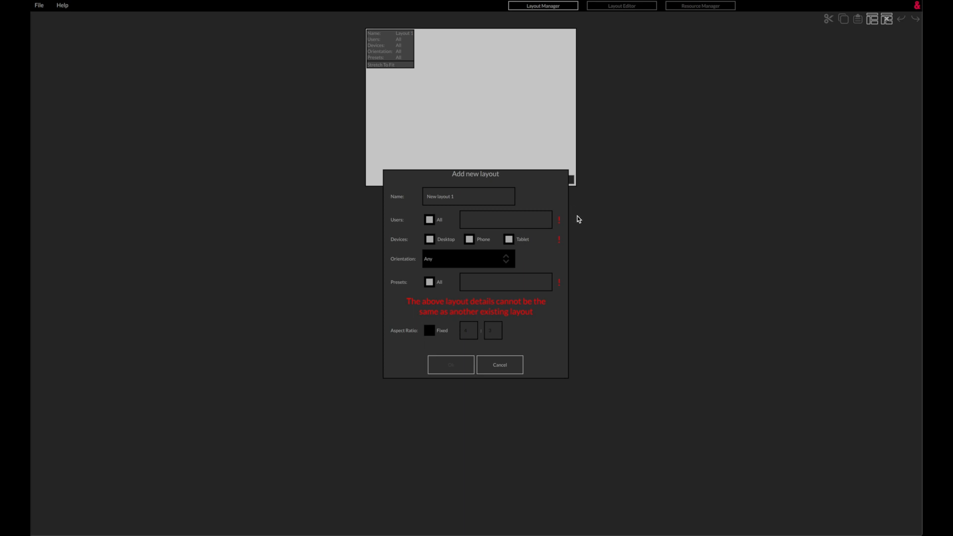
pyautogui.moveTo(569, 249)
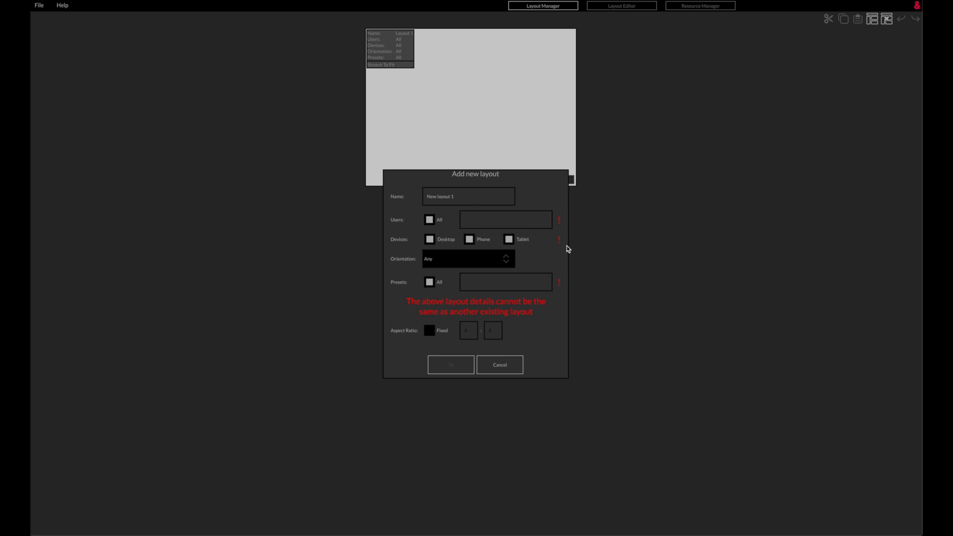
pyautogui.moveTo(567, 286)
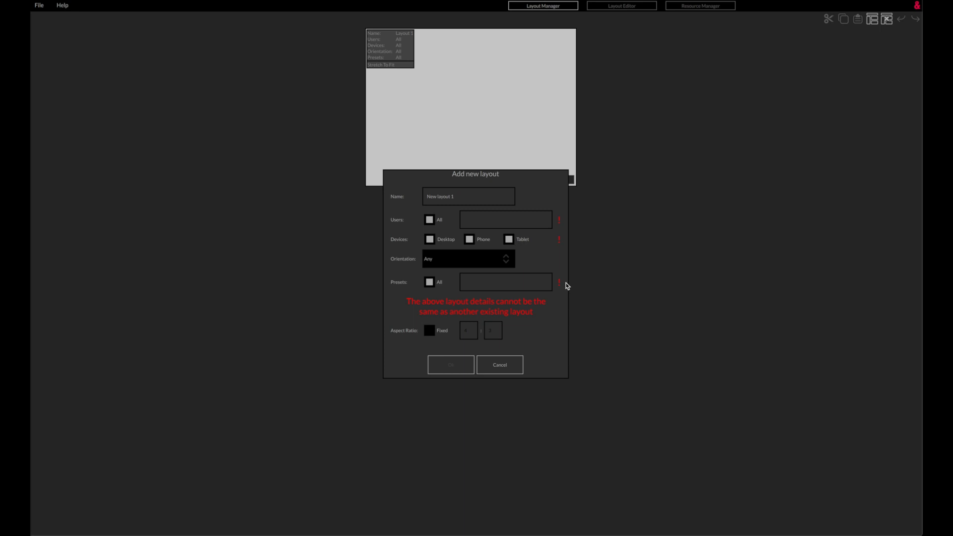
# - Select the trailing number in the new layout's Name field for editing
pyautogui.click(468, 196)
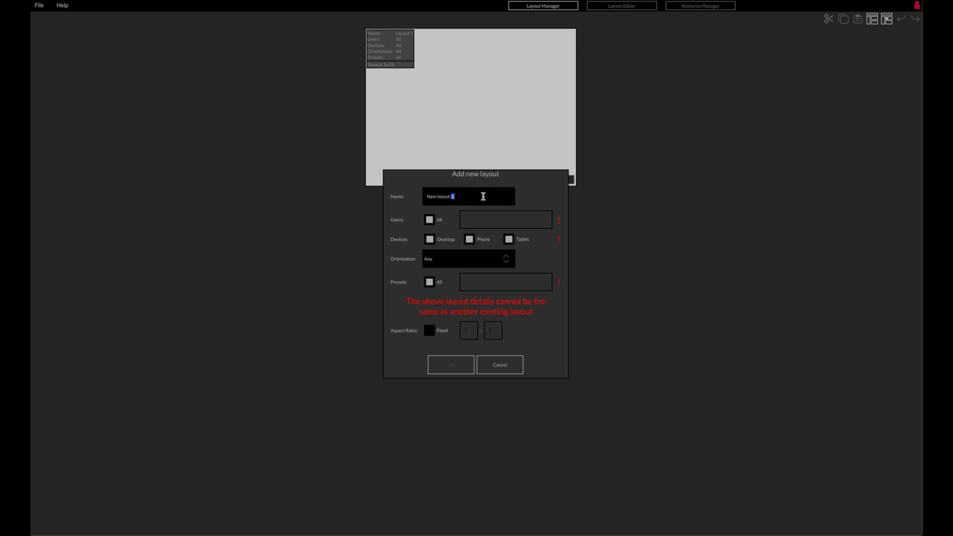
# - Rename the layout to New layout 2 and assign it to user John only
pyautogui.press('Backspace')
pyautogui.write('2')
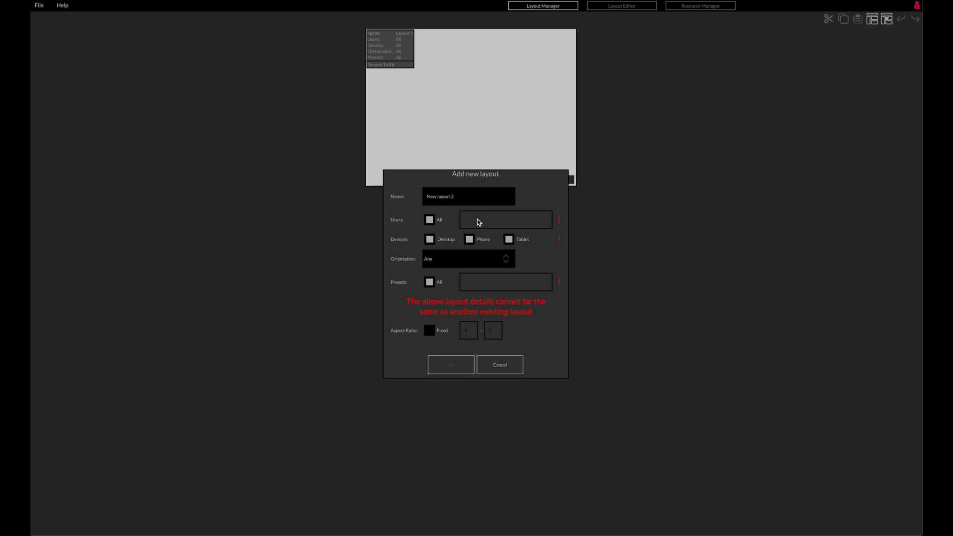
pyautogui.click(430, 219)
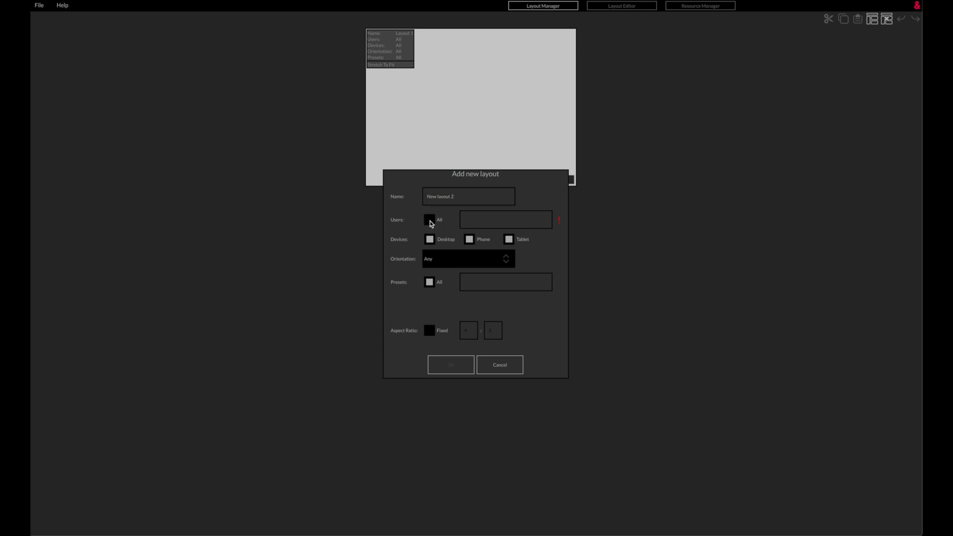
pyautogui.write('John')
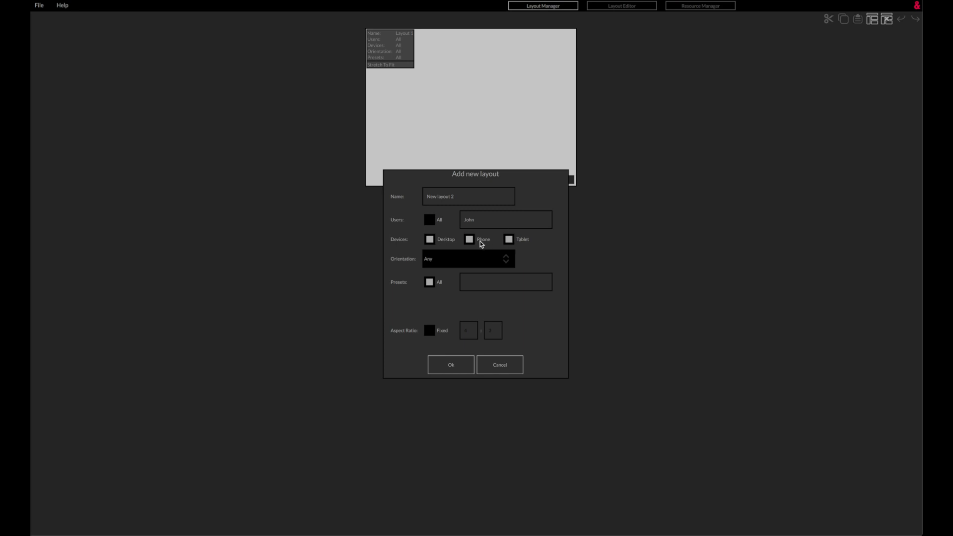
# - Restrict New layout 2 to tablets, excluding phones and desktops, with orientation Any
pyautogui.click(469, 240)
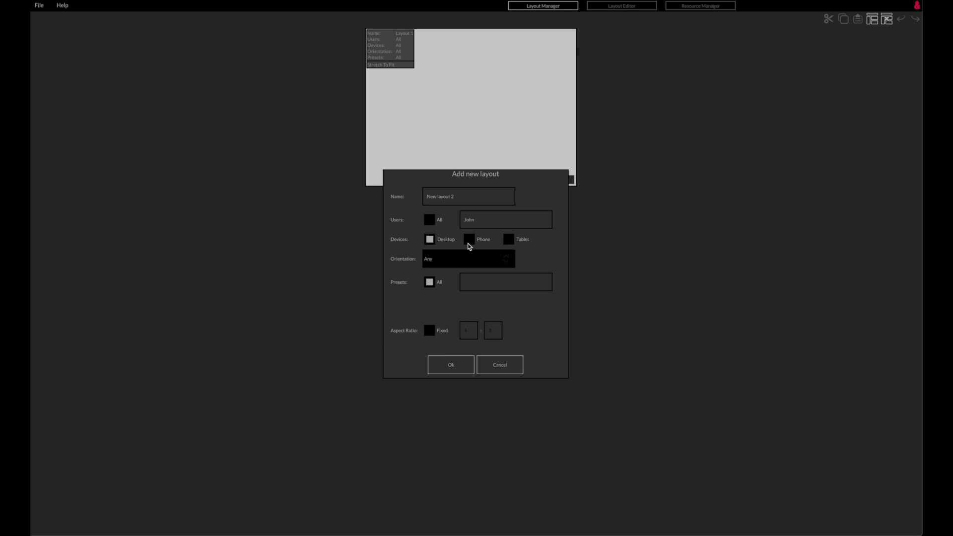
pyautogui.click(468, 258)
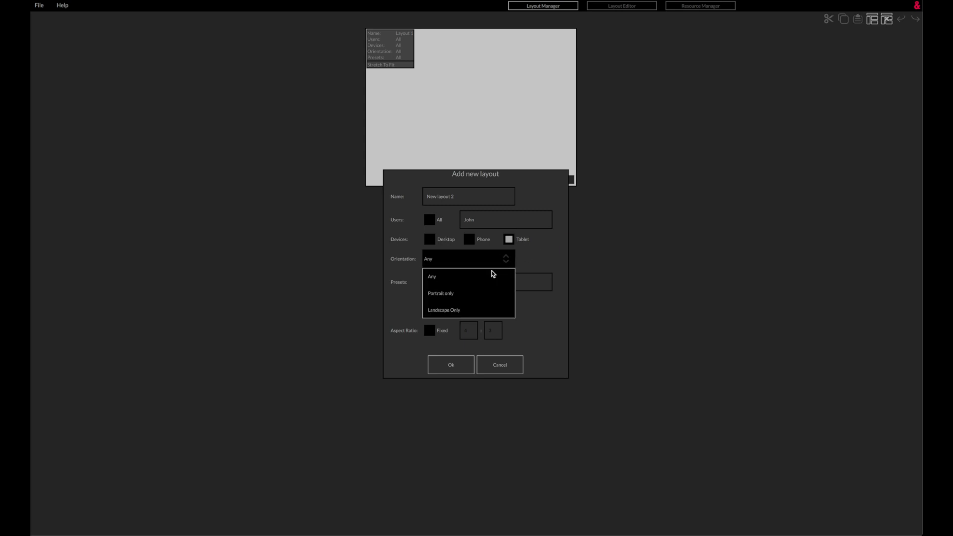
pyautogui.moveTo(470, 308)
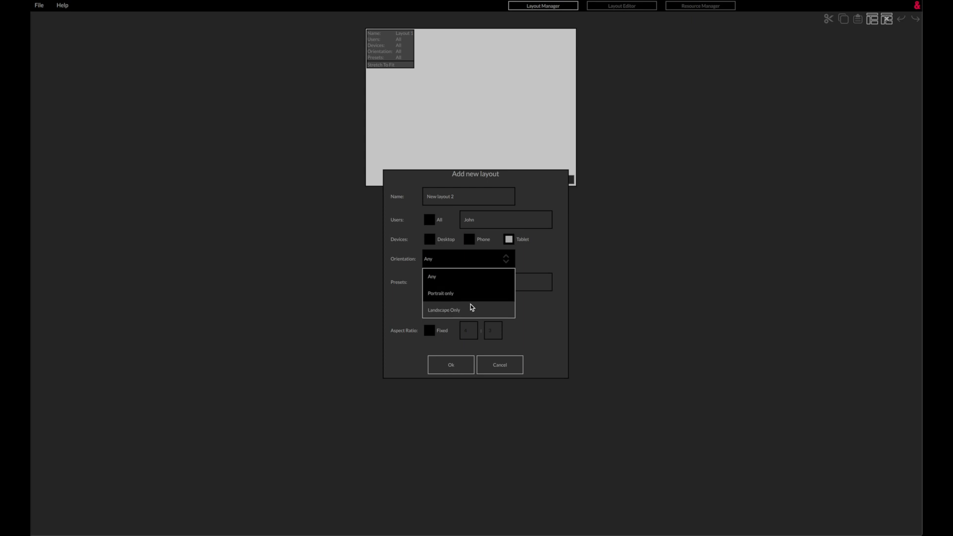
pyautogui.moveTo(541, 319)
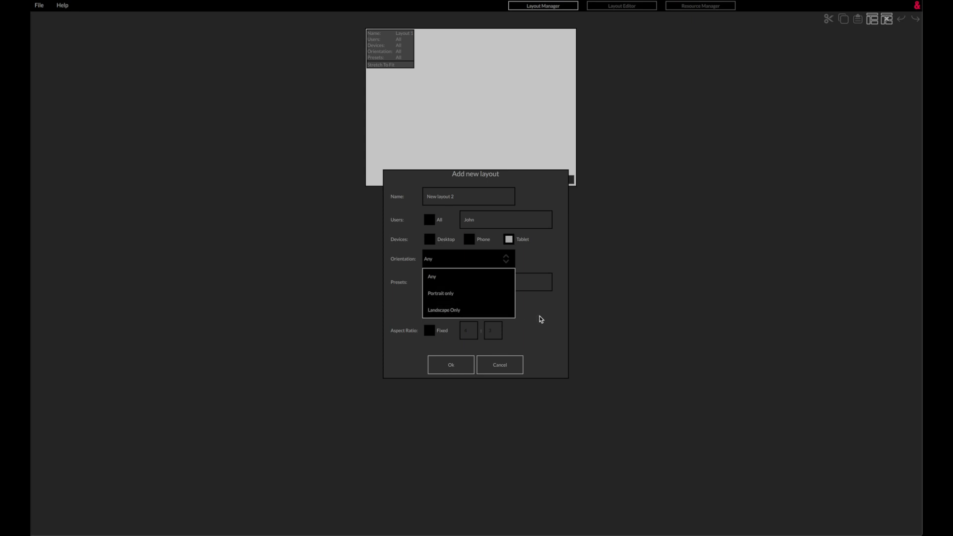
pyautogui.moveTo(540, 319)
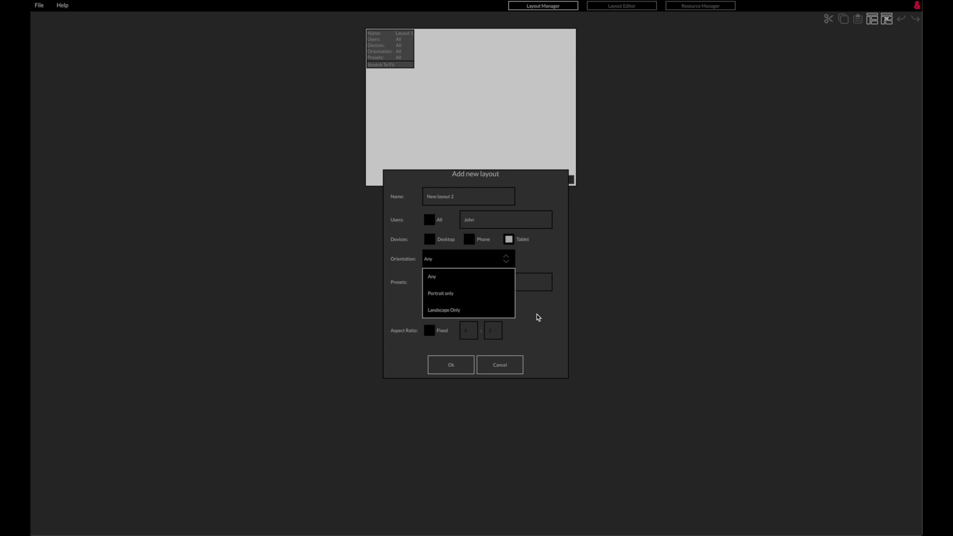
pyautogui.click(432, 277)
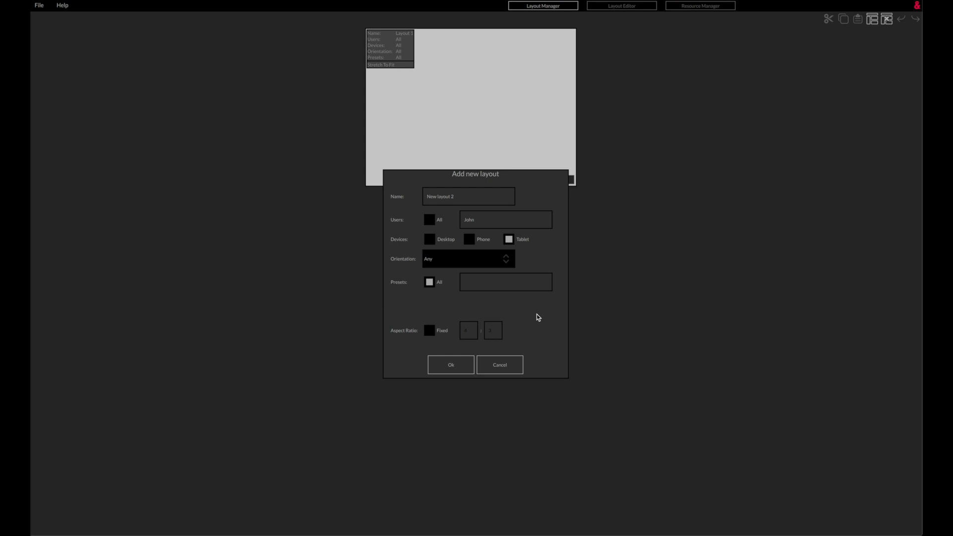
pyautogui.moveTo(530, 321)
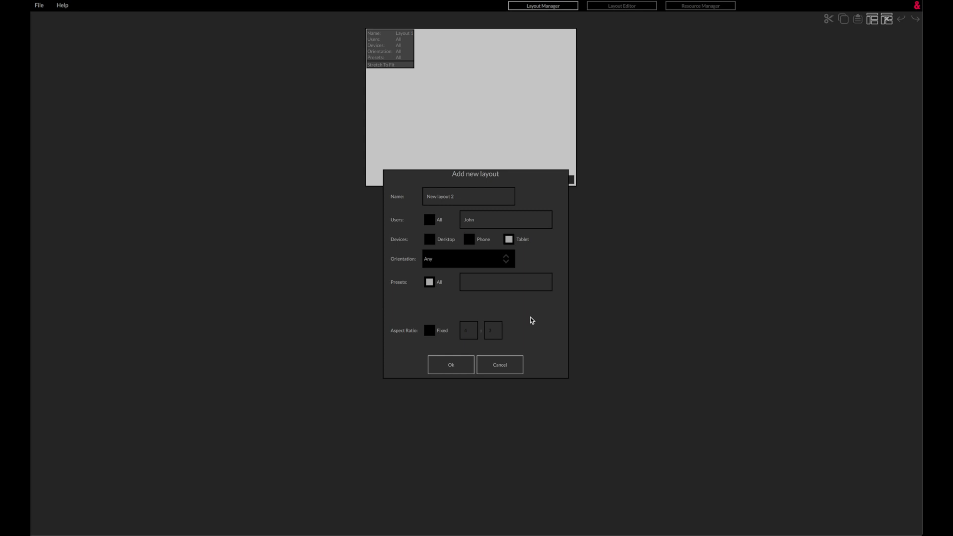
pyautogui.moveTo(429, 336)
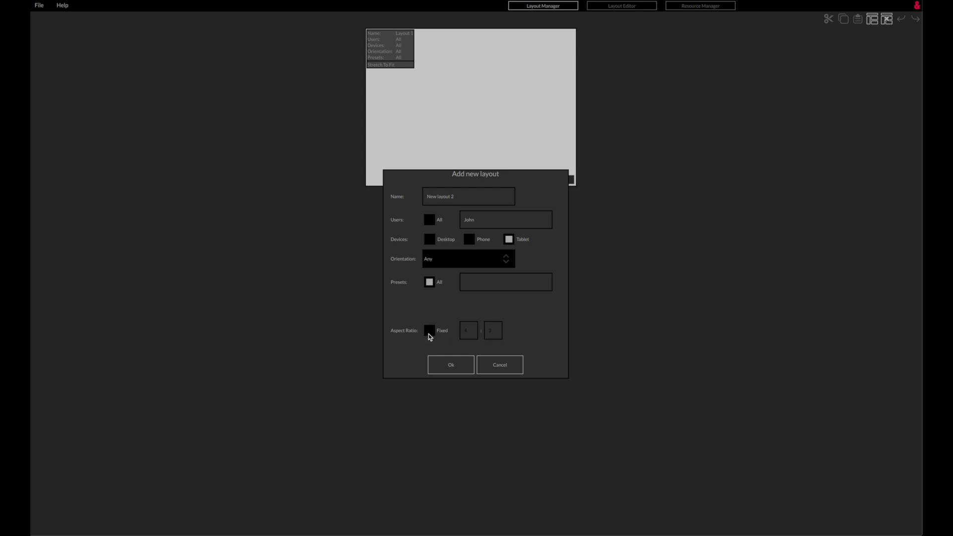
# - Toggle the layout's fixed aspect ratio on and back off, leaving it unfixed
pyautogui.click(429, 330)
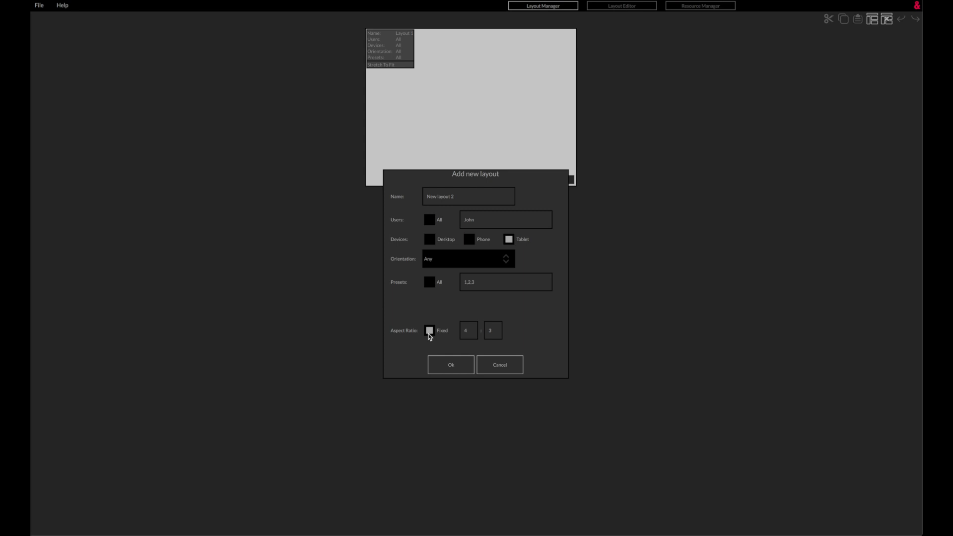
pyautogui.click(430, 329)
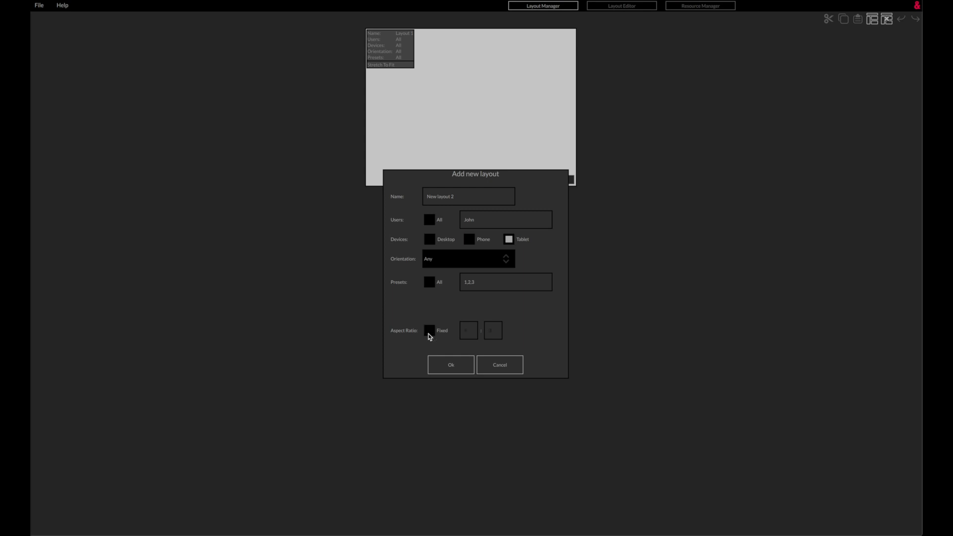
pyautogui.moveTo(410, 345)
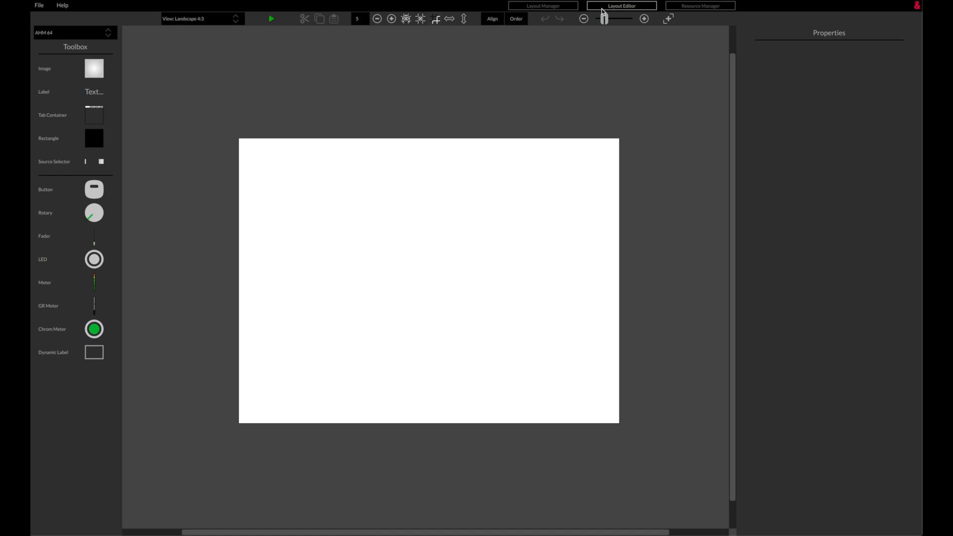
# - Return to the Layout Manager overview of all four meeting-room layouts
pyautogui.click(543, 6)
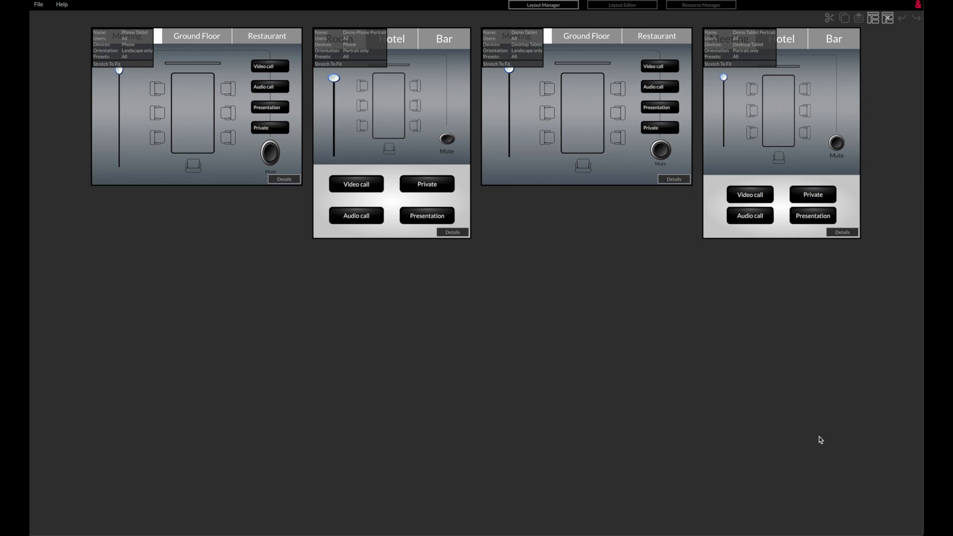
# - Upload the configuration to the MY AHM unit with the admin password
pyautogui.click(404, 155)
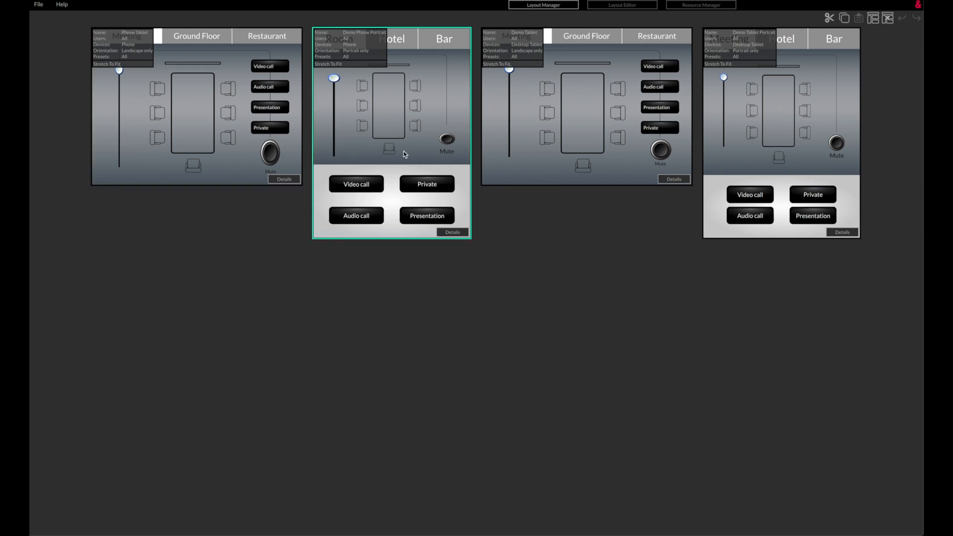
pyautogui.click(754, 146)
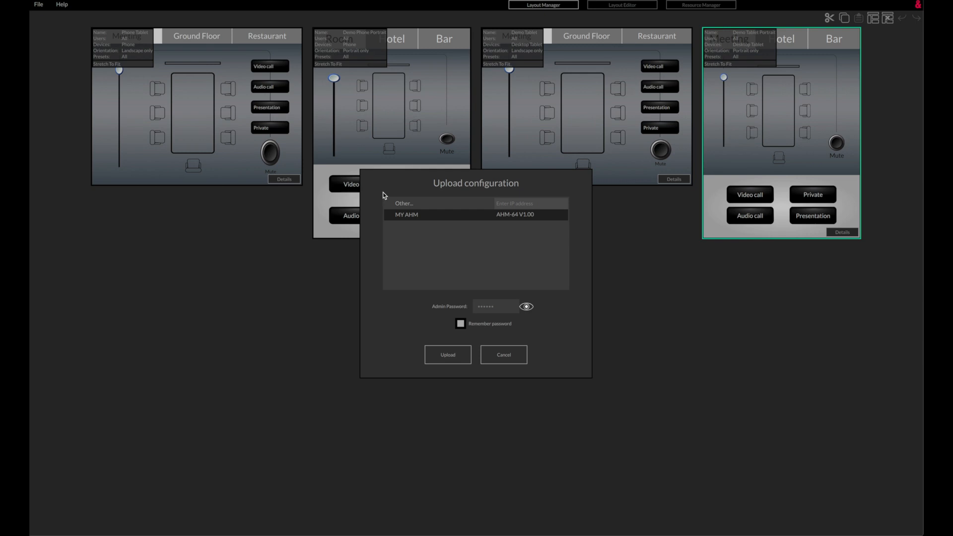
pyautogui.moveTo(426, 215)
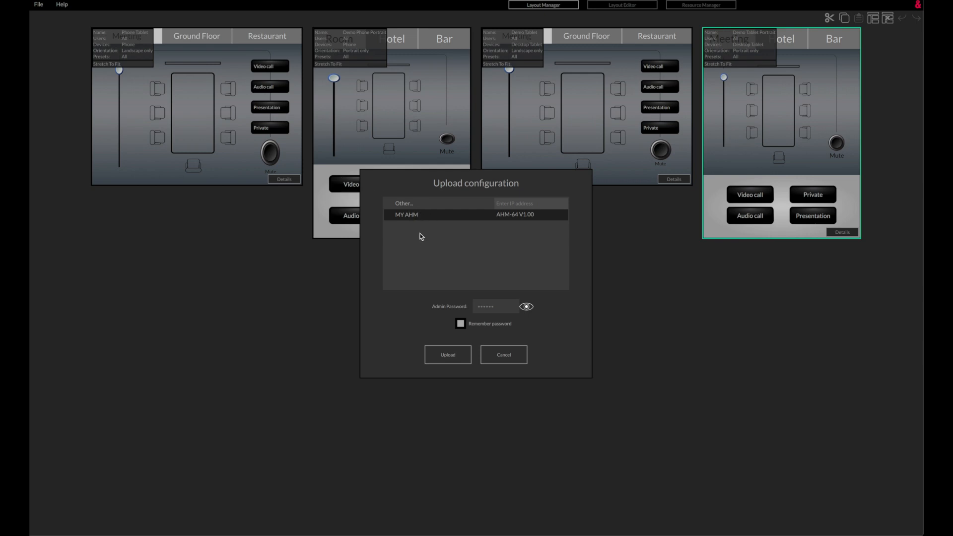
pyautogui.moveTo(423, 249)
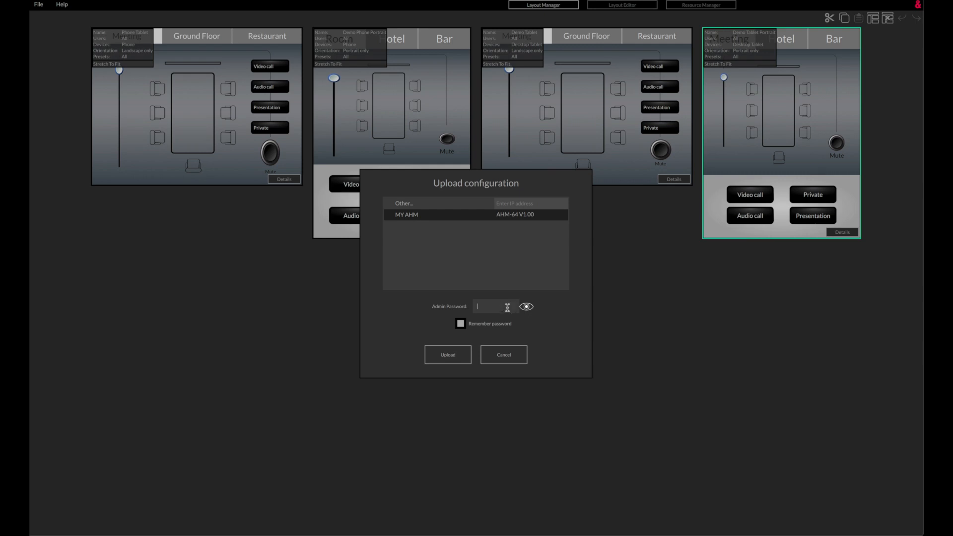
pyautogui.click(447, 354)
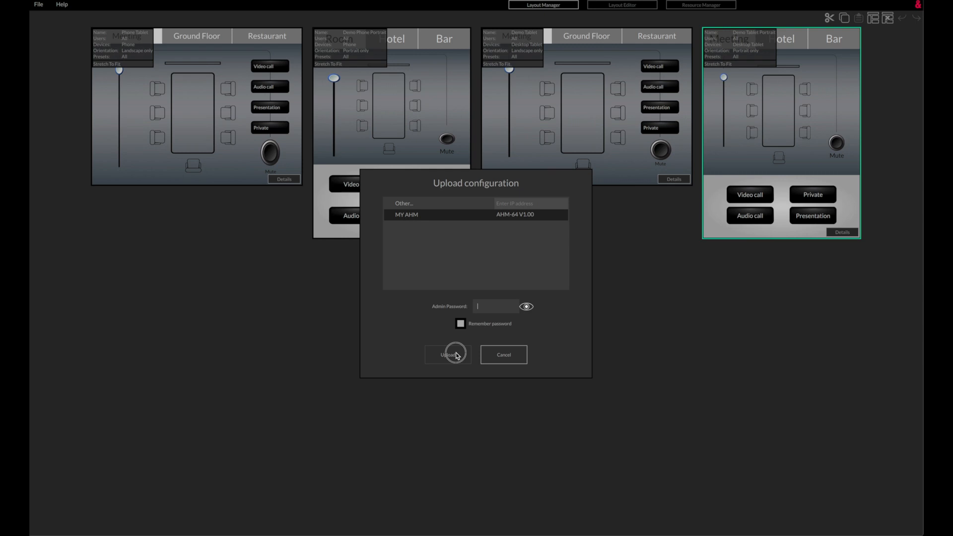
pyautogui.click(448, 354)
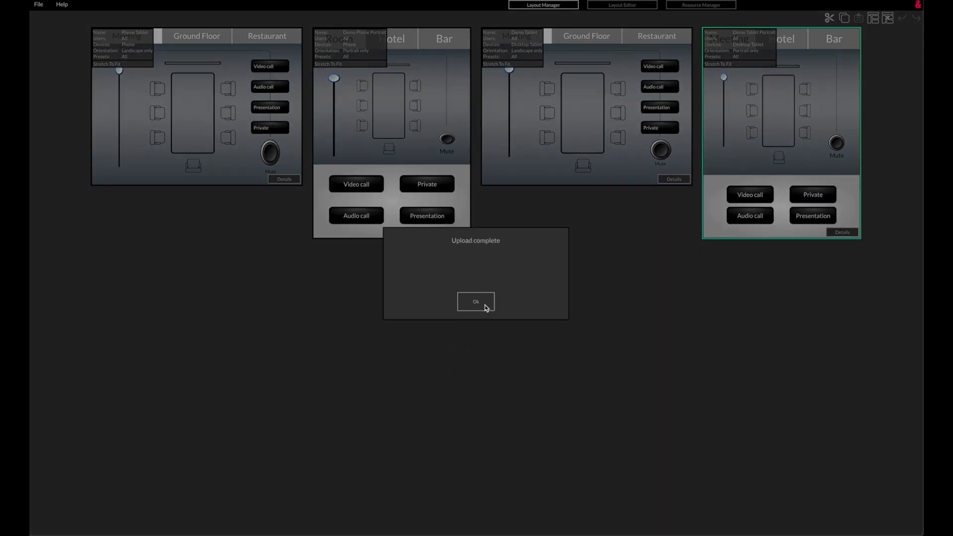
# - Acknowledge the upload and download the configuration back from MY AHM
pyautogui.click(476, 301)
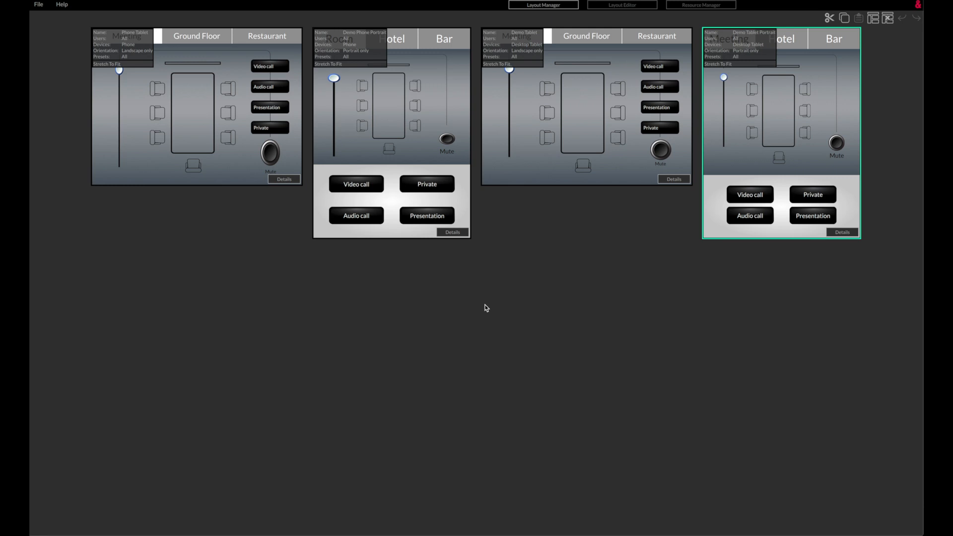
pyautogui.click(38, 4)
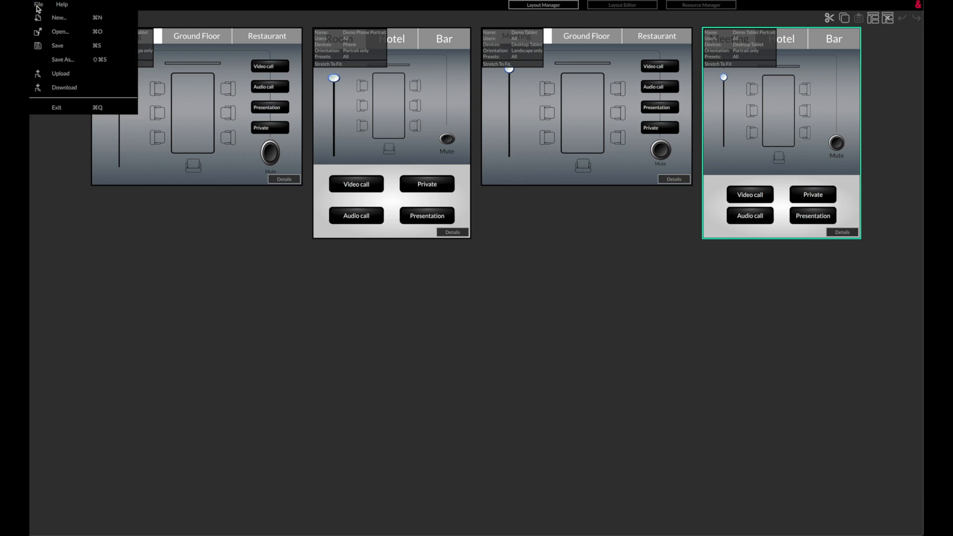
pyautogui.click(63, 88)
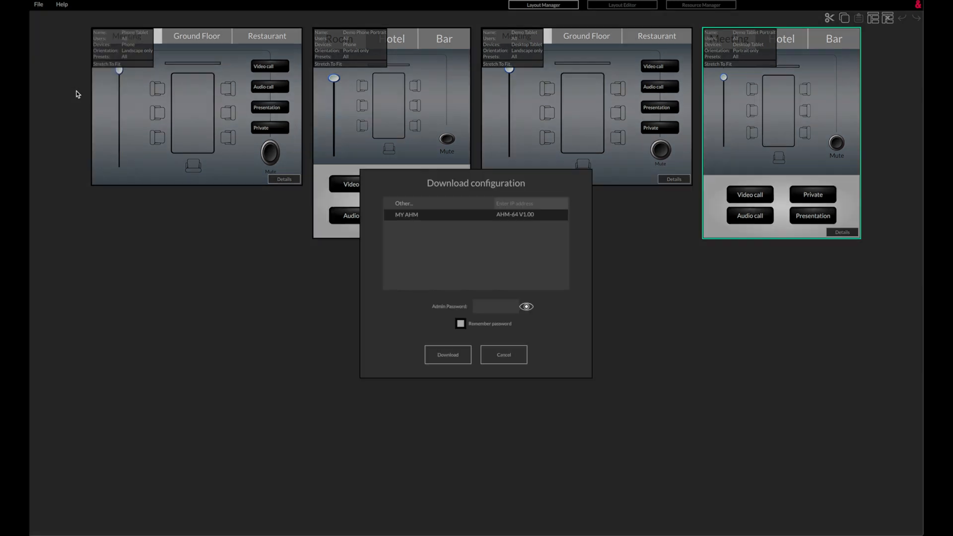
pyautogui.moveTo(418, 283)
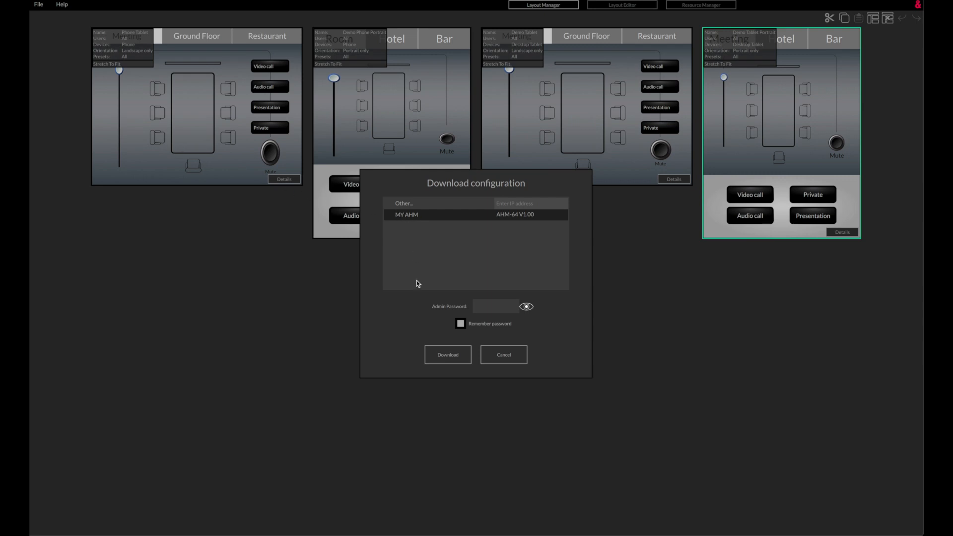
pyautogui.click(448, 355)
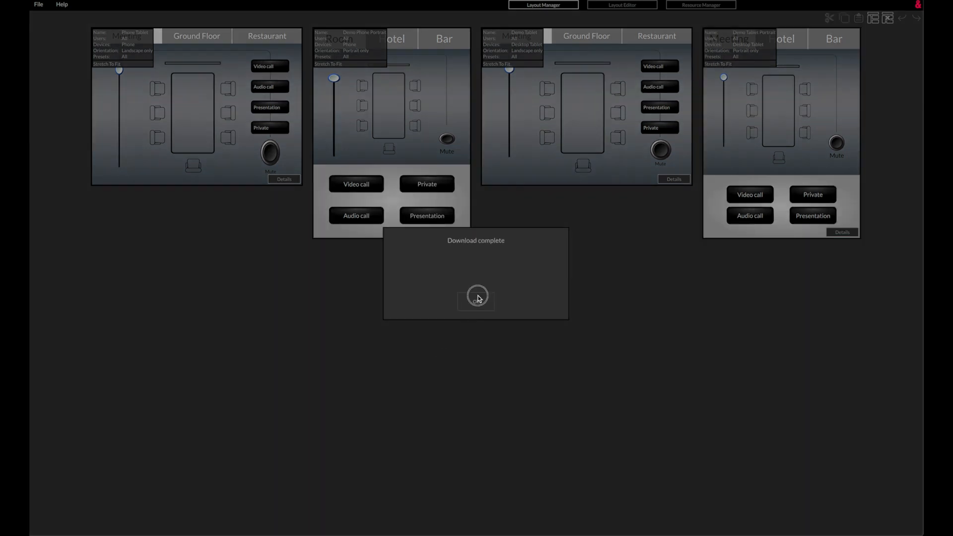
# - Acknowledge the download and start Save As for the configuration
pyautogui.click(39, 5)
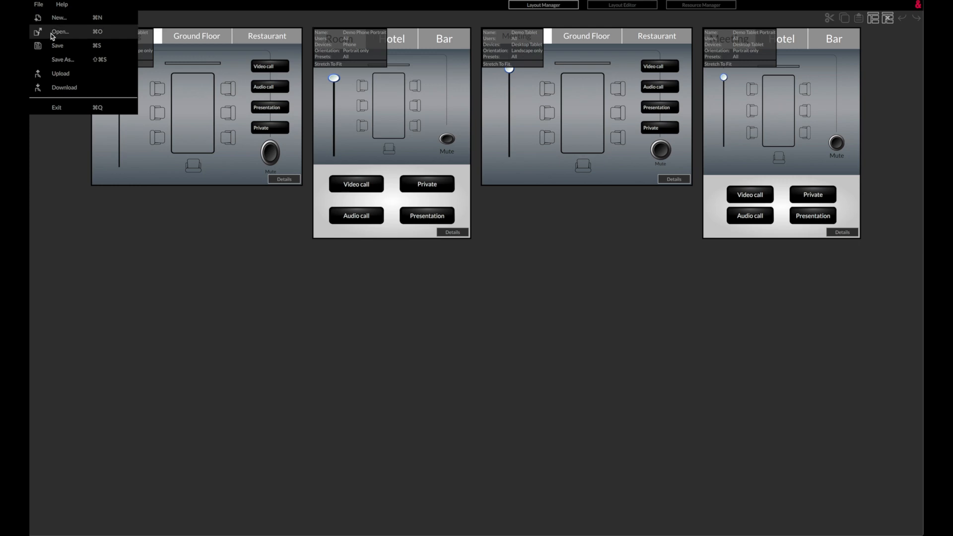
pyautogui.click(63, 58)
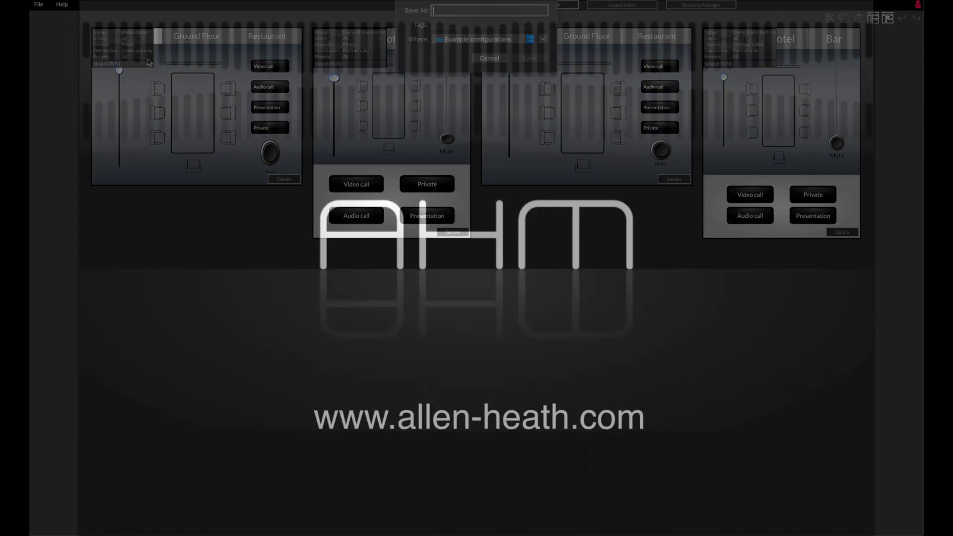